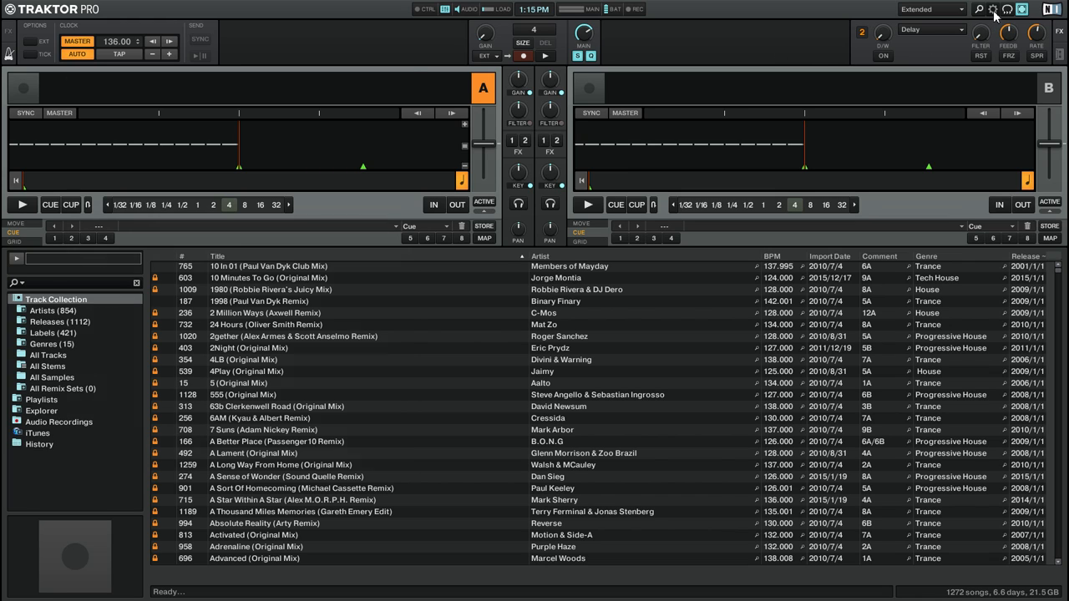
Bring up the Preferences window from the header gear icon
{"action": "left_click", "coordinate": [993, 10]}
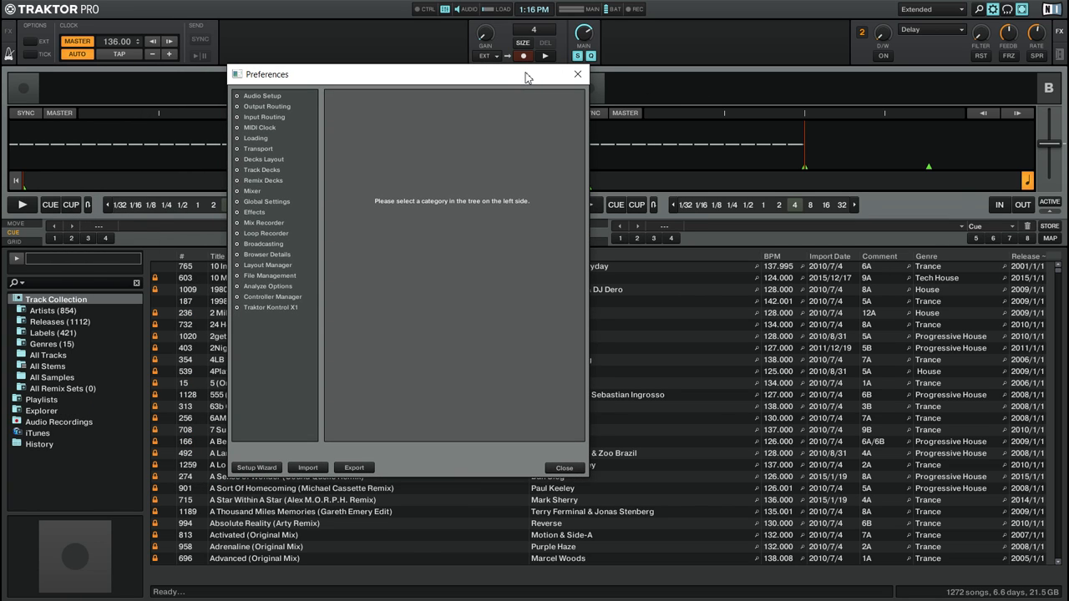
{"action": "mouse_move", "coordinate": [332, 237]}
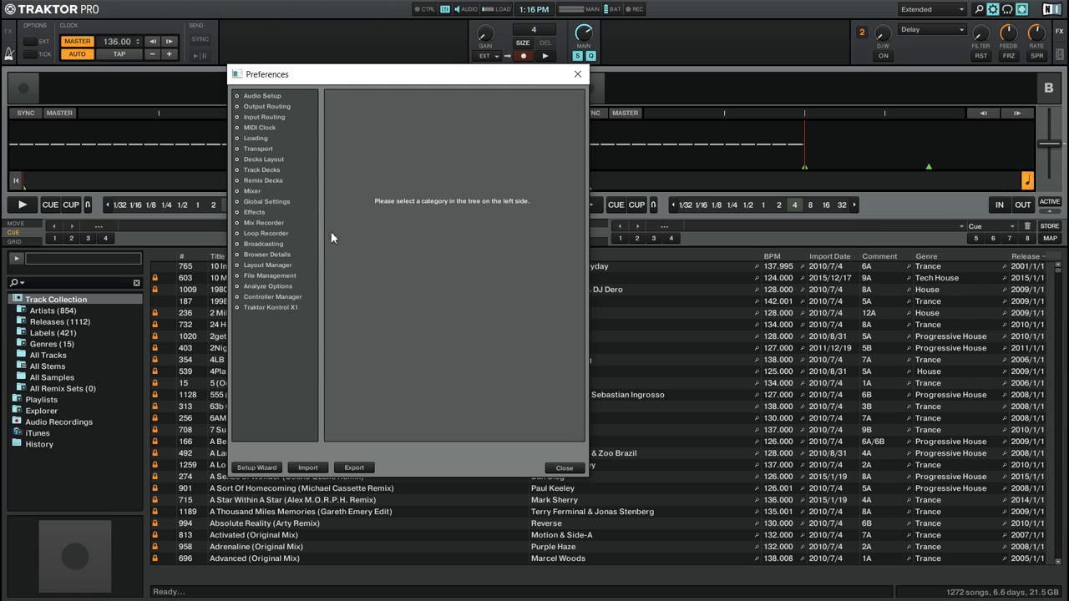
In Browser Details, turn on Show Preview Player
{"action": "left_click", "coordinate": [268, 254]}
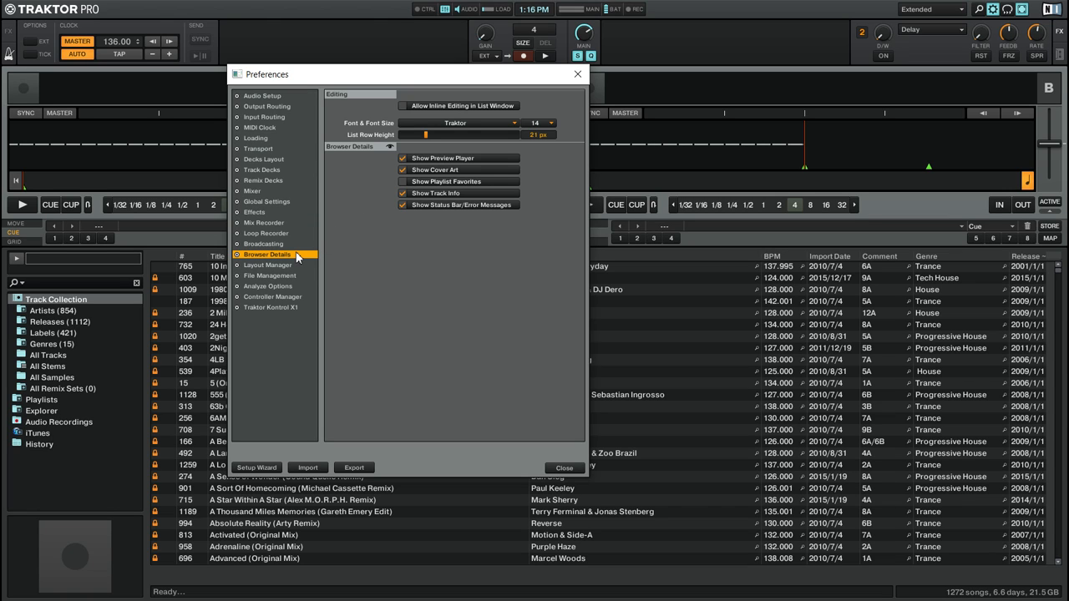
{"action": "mouse_move", "coordinate": [398, 208]}
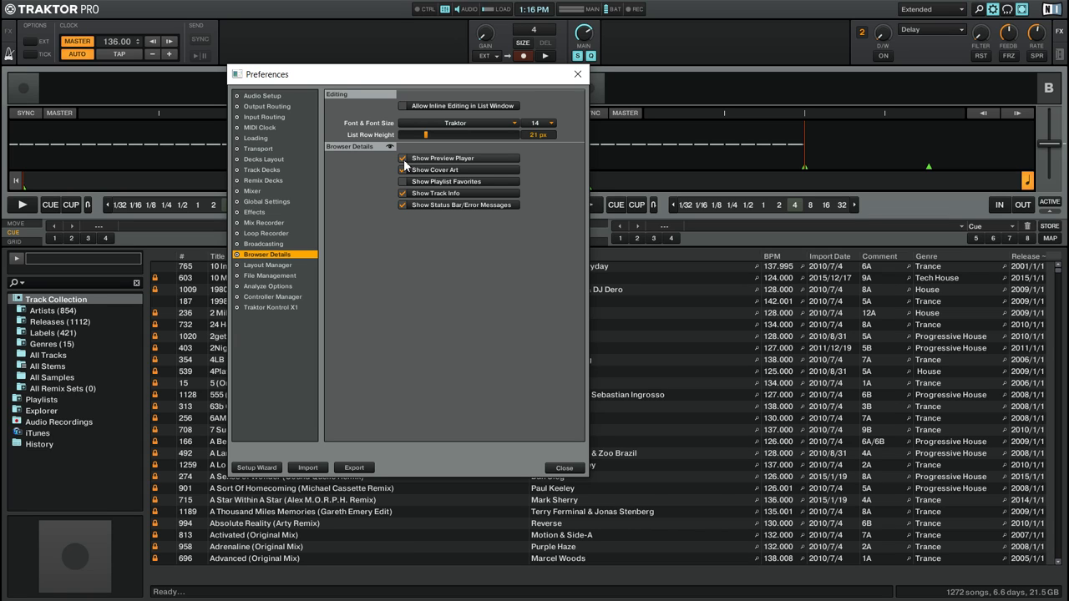
{"action": "left_click", "coordinate": [404, 157]}
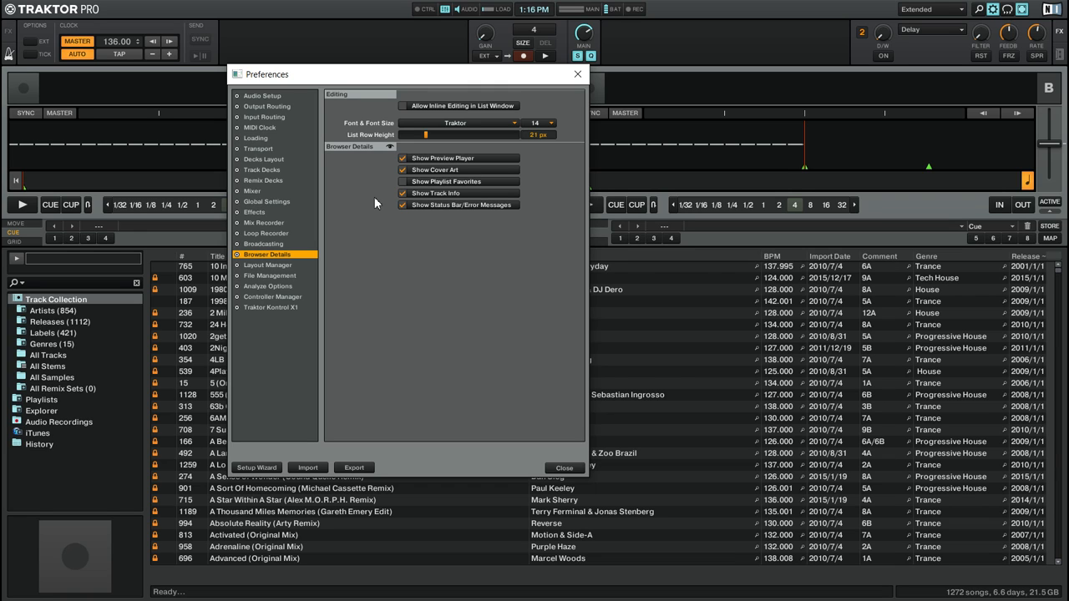
Switch the Preferences to the Output Routing category
{"action": "left_click", "coordinate": [267, 107]}
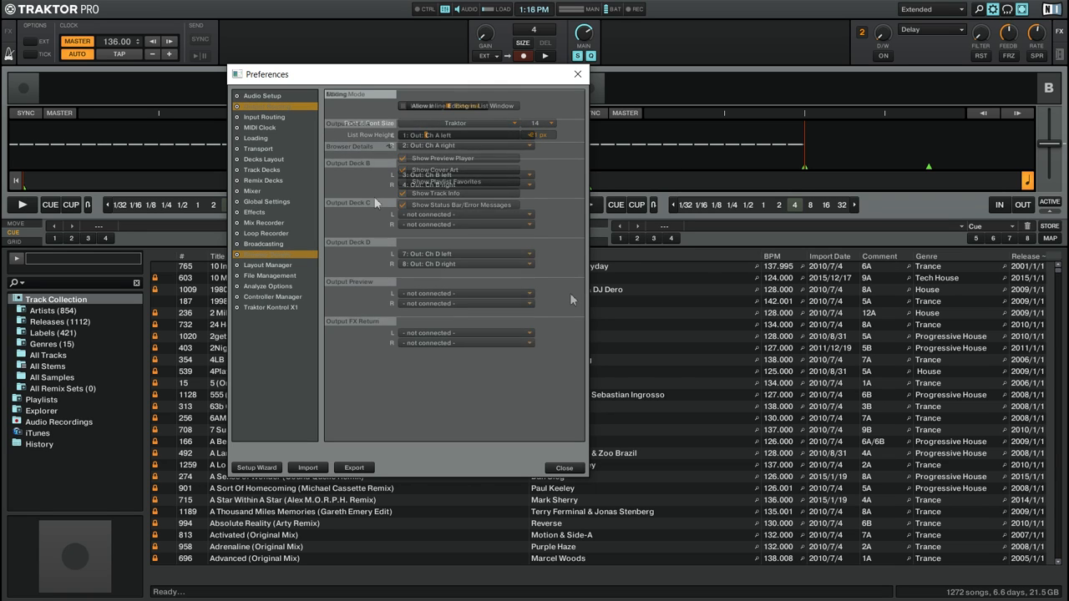
{"action": "left_click", "coordinate": [267, 107]}
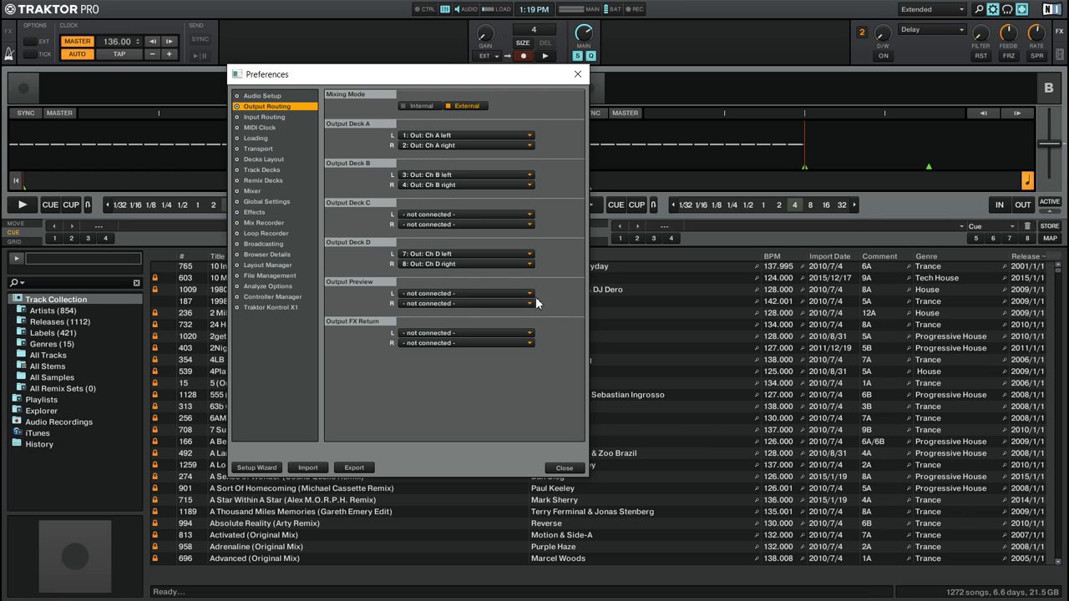
Route Output Preview left to 5: Out Ch 5 and right to 6: Out Ch 6
{"action": "left_click", "coordinate": [528, 294]}
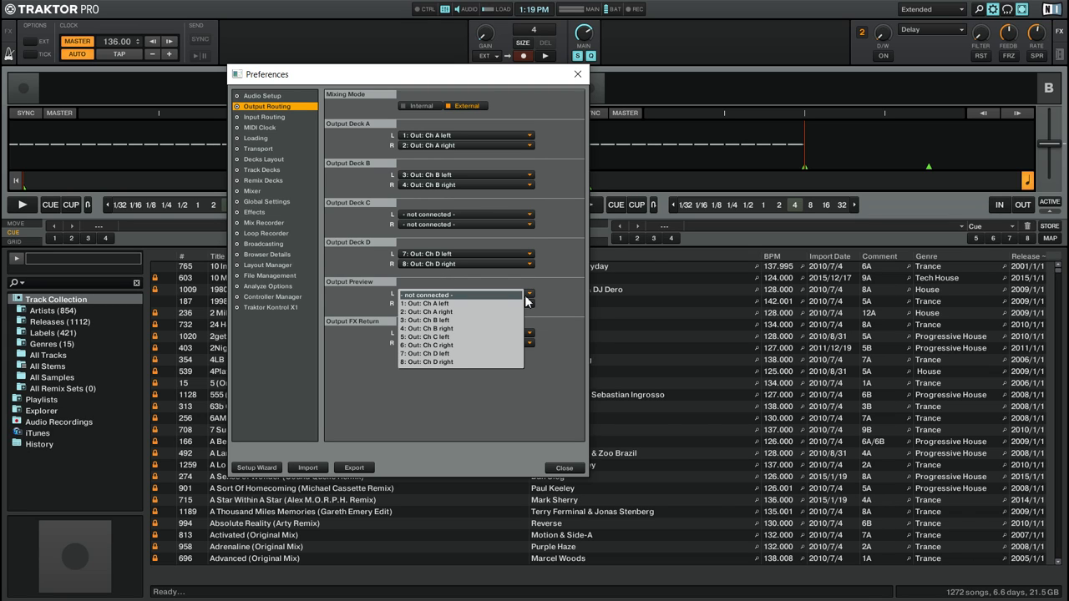
{"action": "mouse_move", "coordinate": [497, 343]}
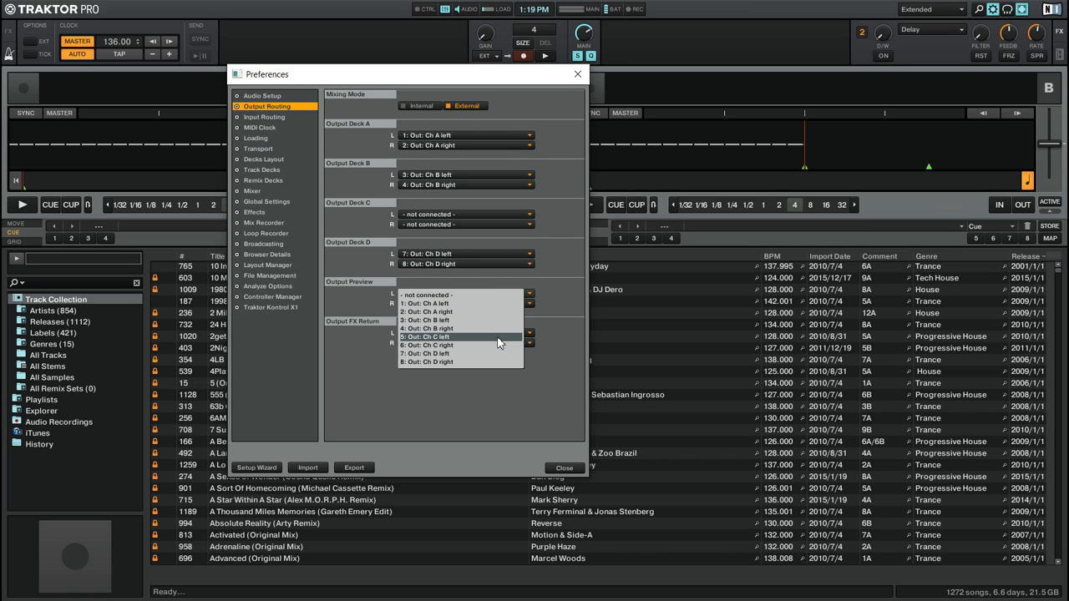
{"action": "left_click", "coordinate": [459, 337]}
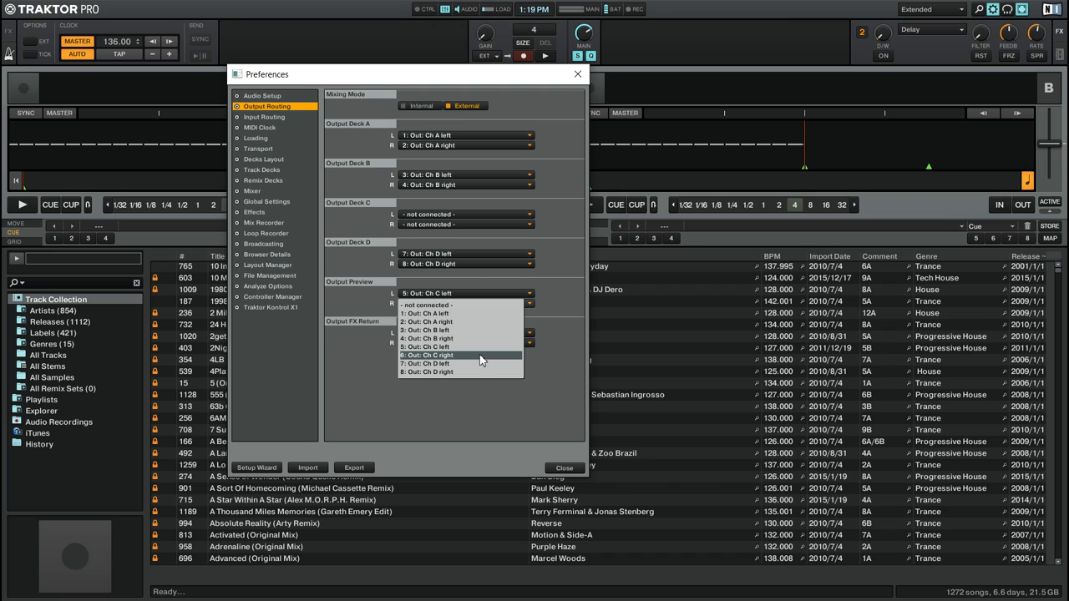
{"action": "left_click", "coordinate": [481, 354]}
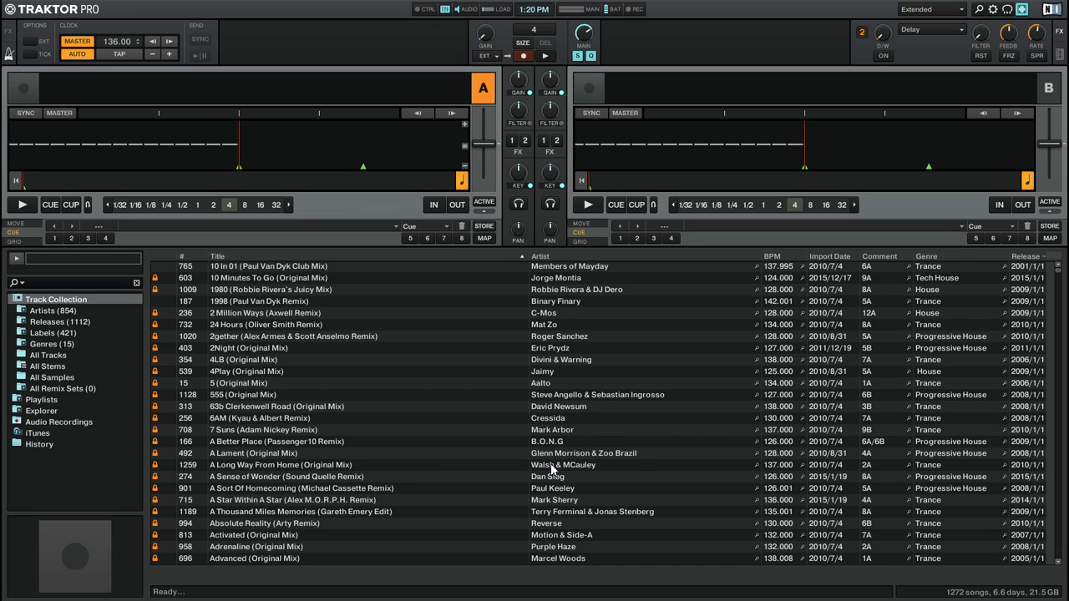
{"action": "mouse_move", "coordinate": [508, 457]}
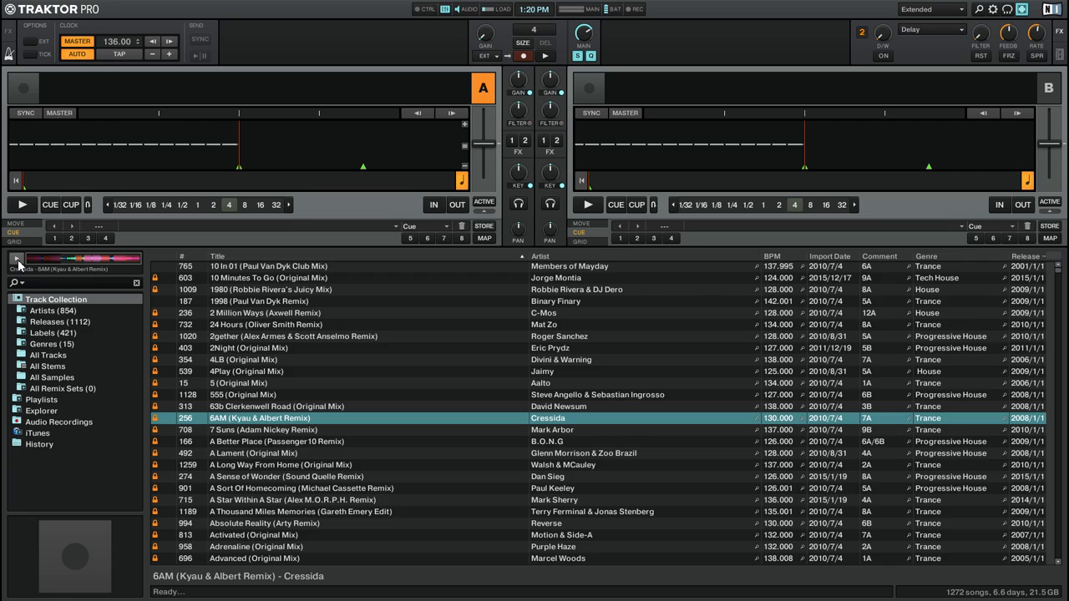
Load Cressida's 6AM (Kyau & Albert Remix) from the browser onto deck A
{"action": "left_click", "coordinate": [17, 257]}
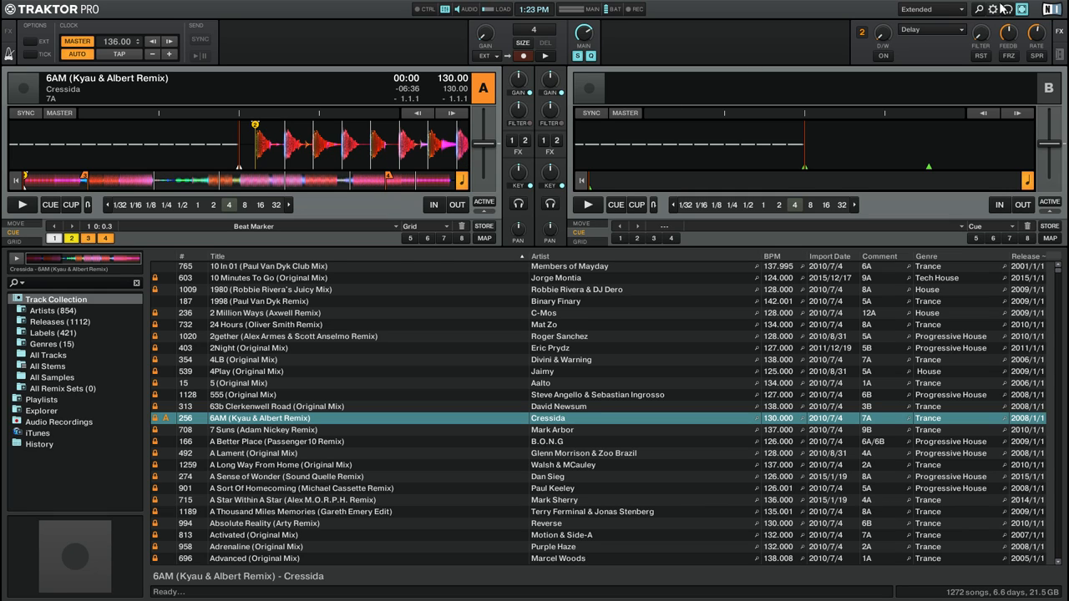
Reopen Preferences on the Controller Manager category
{"action": "left_click", "coordinate": [993, 10]}
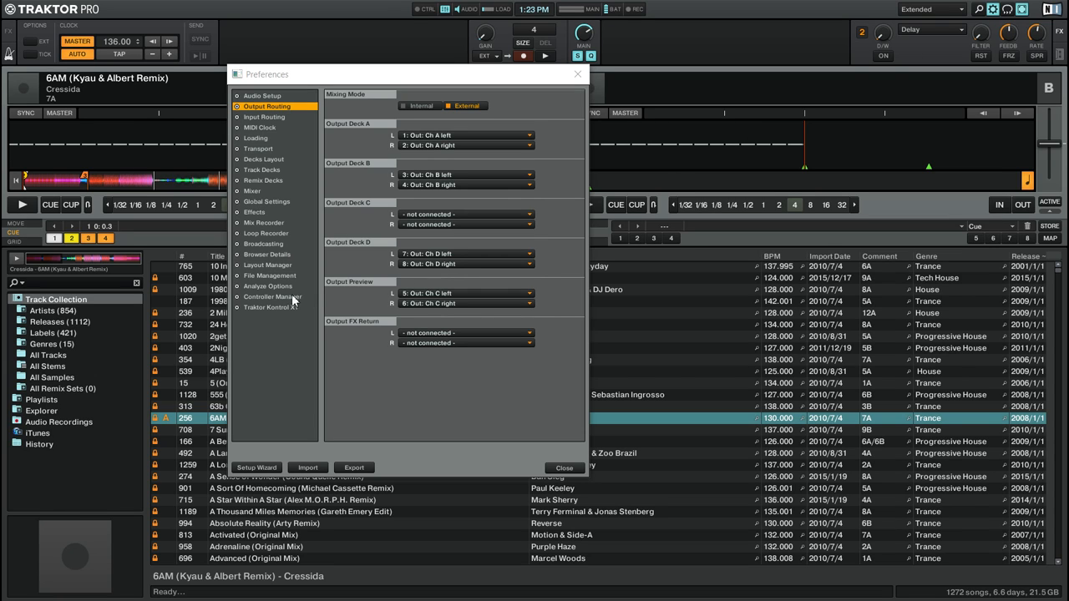
{"action": "left_click", "coordinate": [271, 297]}
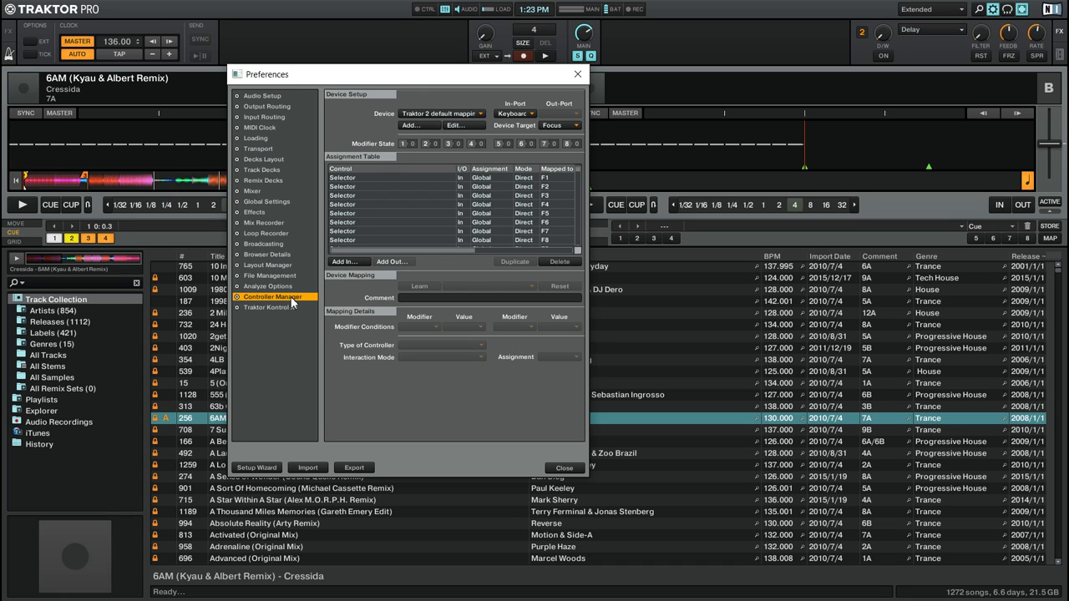
Browse the Add In... Preview Player commands, then close Preferences
{"action": "left_click", "coordinate": [344, 261]}
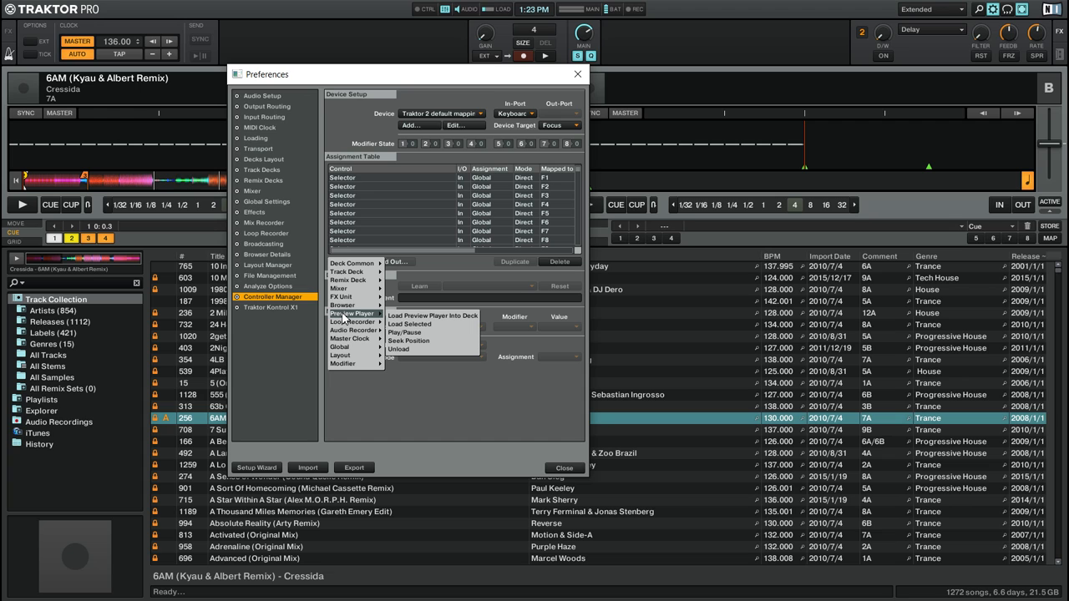
{"action": "left_click", "coordinate": [565, 468]}
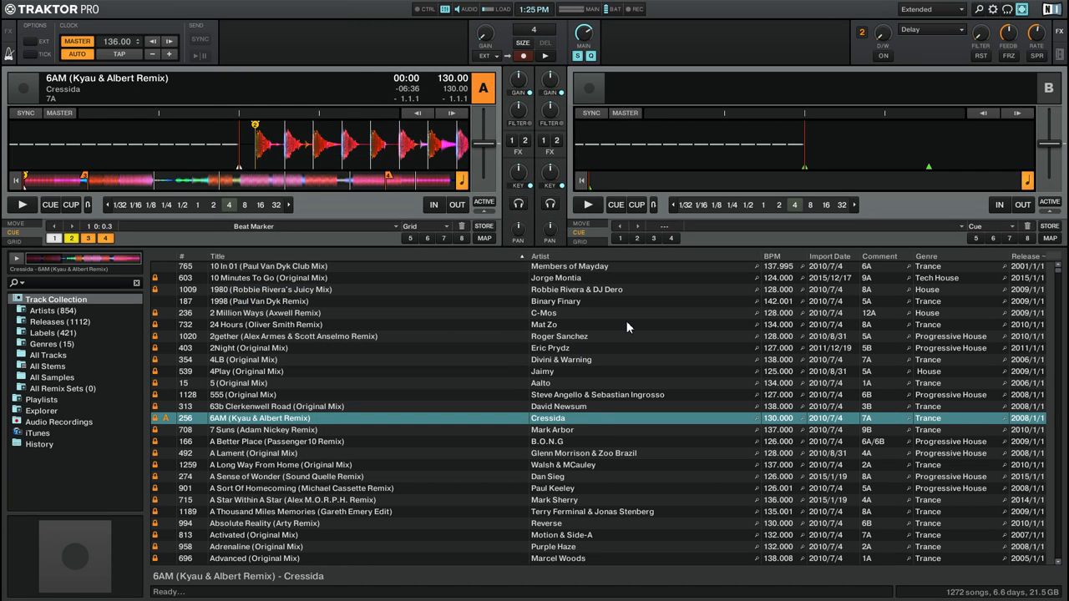